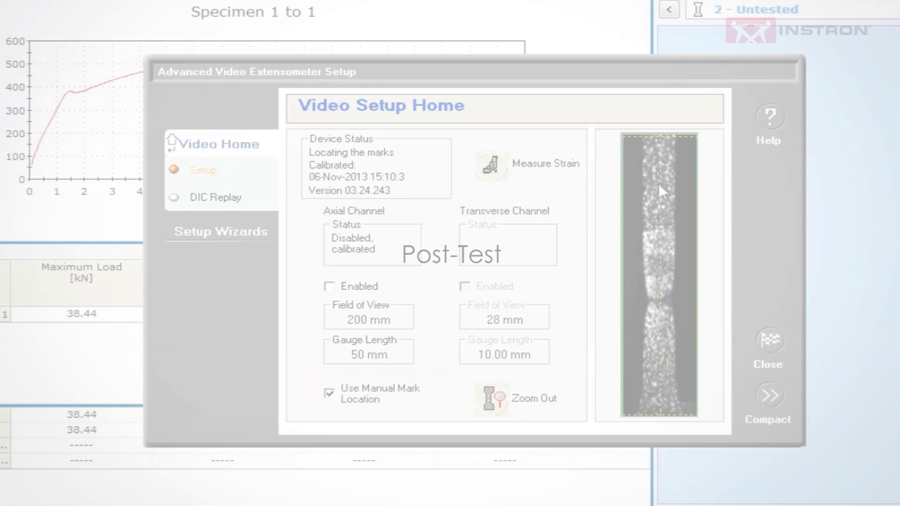
- Launch the DIC replay software from the Advanced Video Extensometer Setup for Specimen 1
click(215, 196)
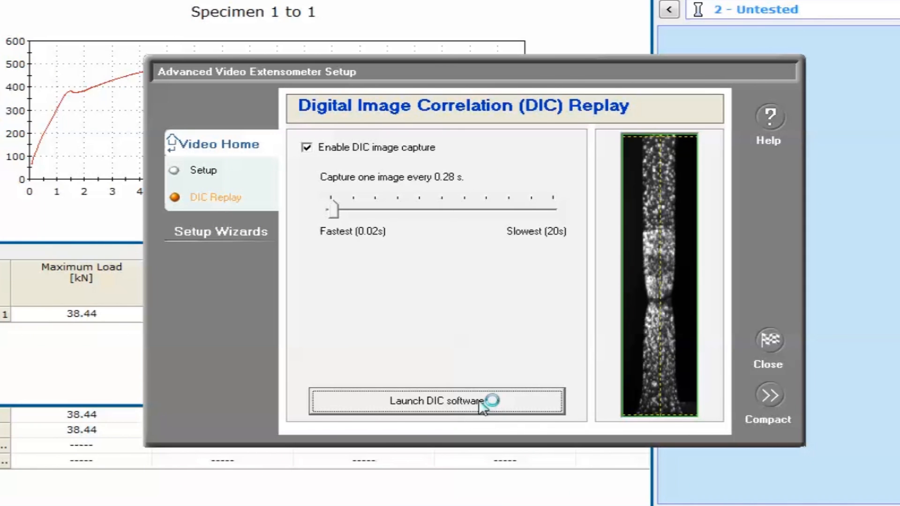
click(436, 401)
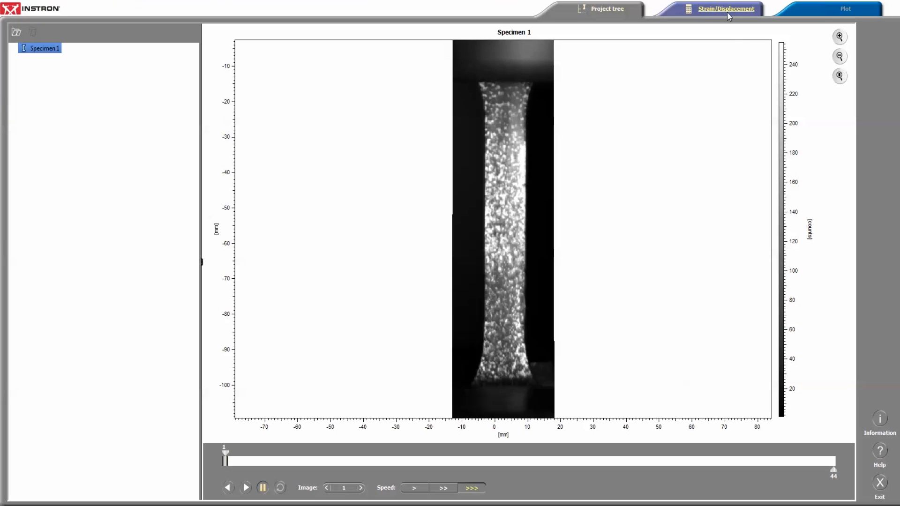
- Add a rectangular region of interest over the gauge section and start the strain calculation
click(724, 9)
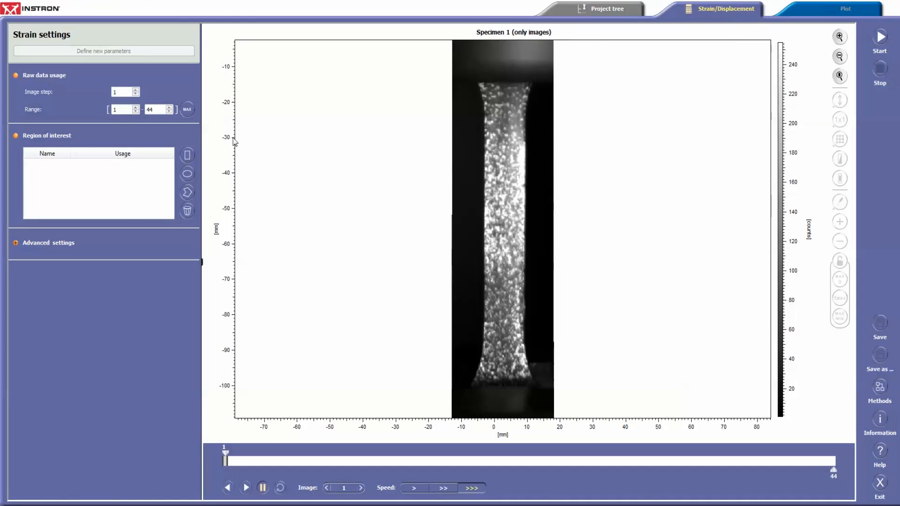
click(187, 155)
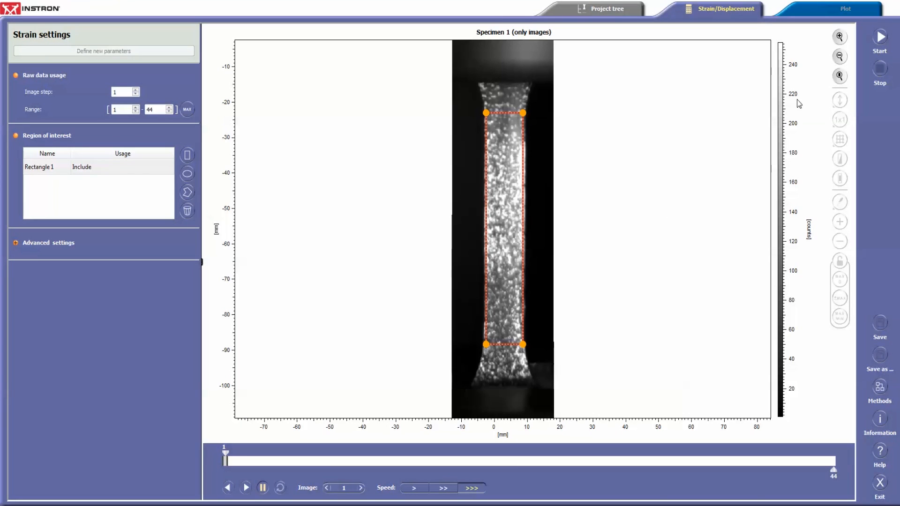
click(879, 37)
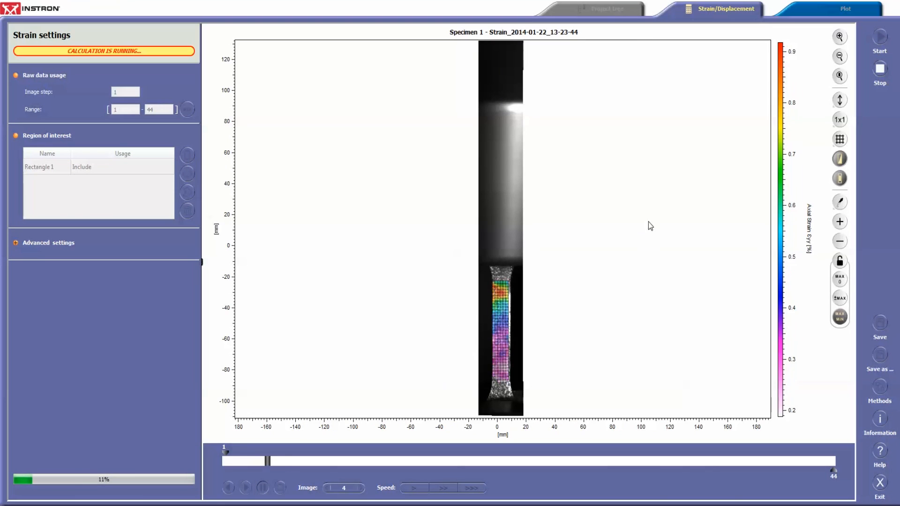
- Display axial strain εyy on the completed 44-image strain map and begin saving the result
click(839, 99)
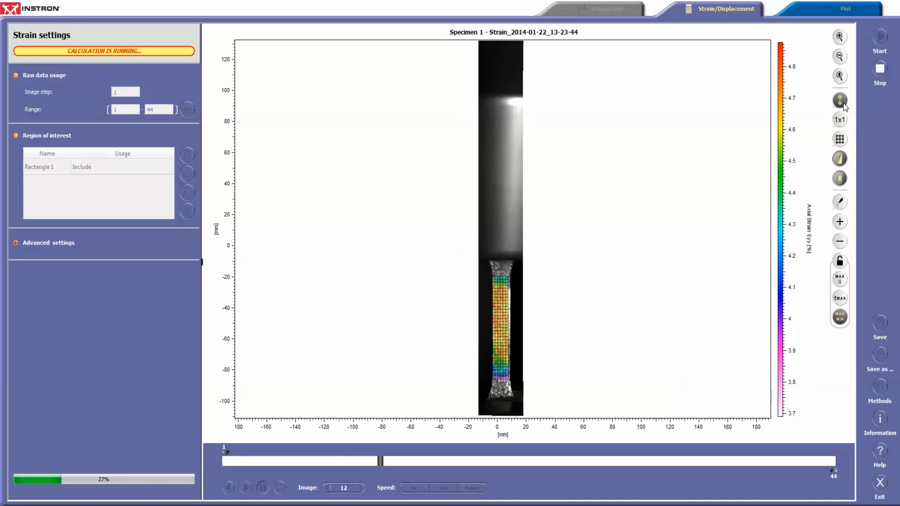
click(838, 139)
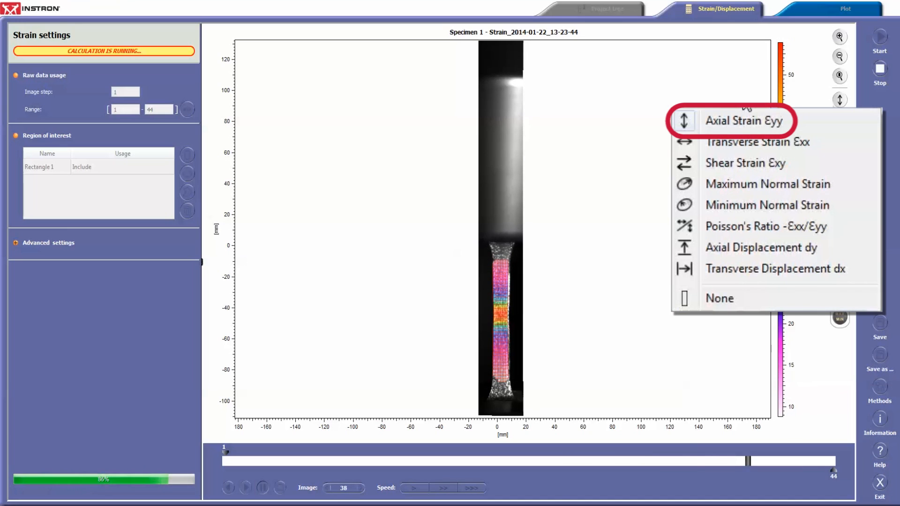
click(746, 121)
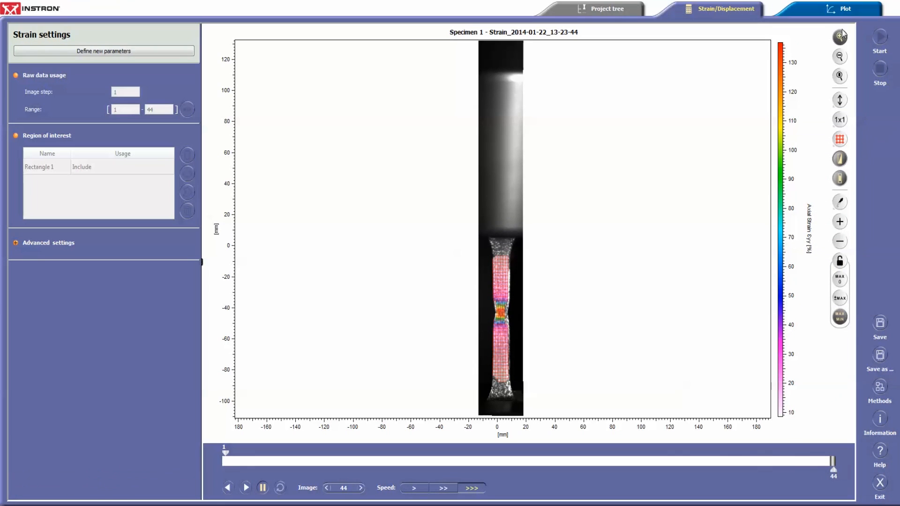
click(880, 325)
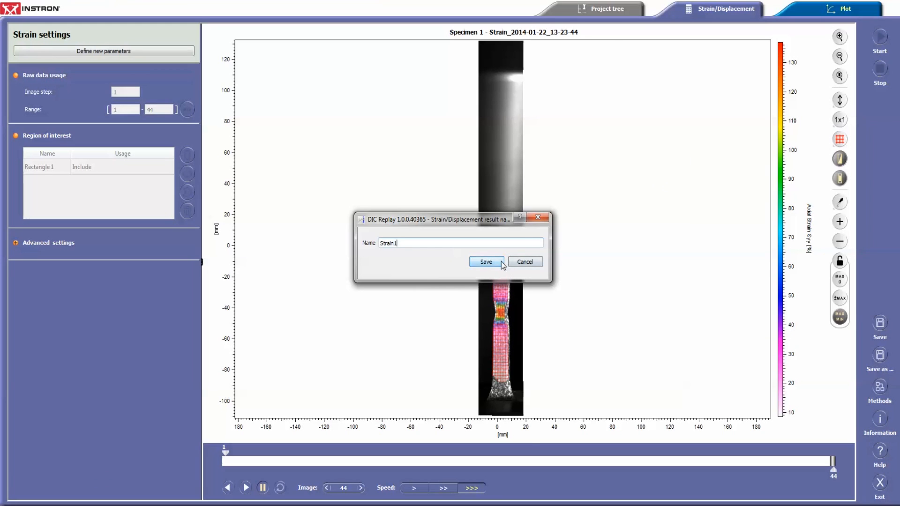
- Save the strain result as Strain1, then draw an extensometer along the gauge section and place a strain gauge at the centre
click(486, 262)
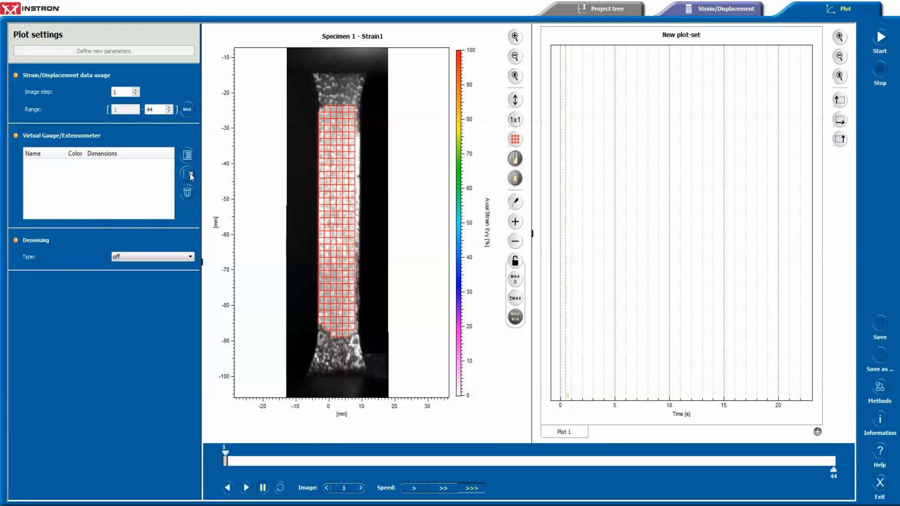
click(187, 174)
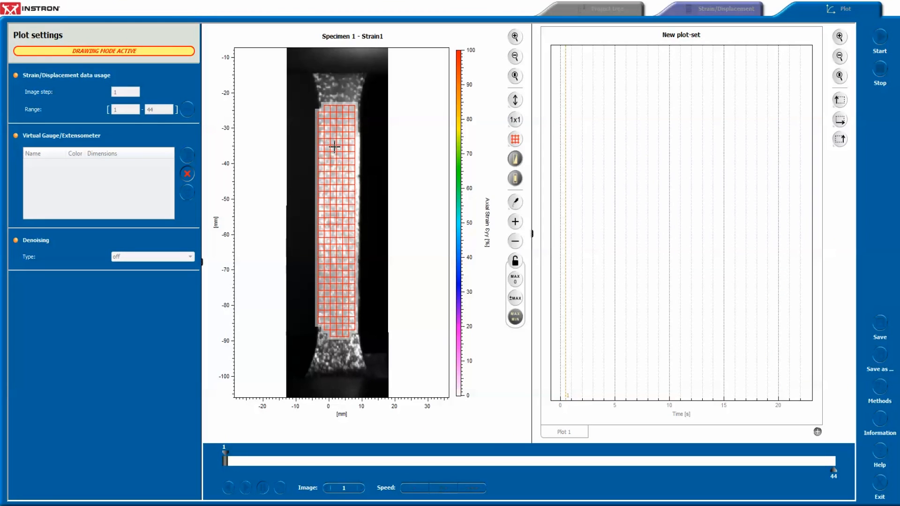
drag(334, 146, 335, 297)
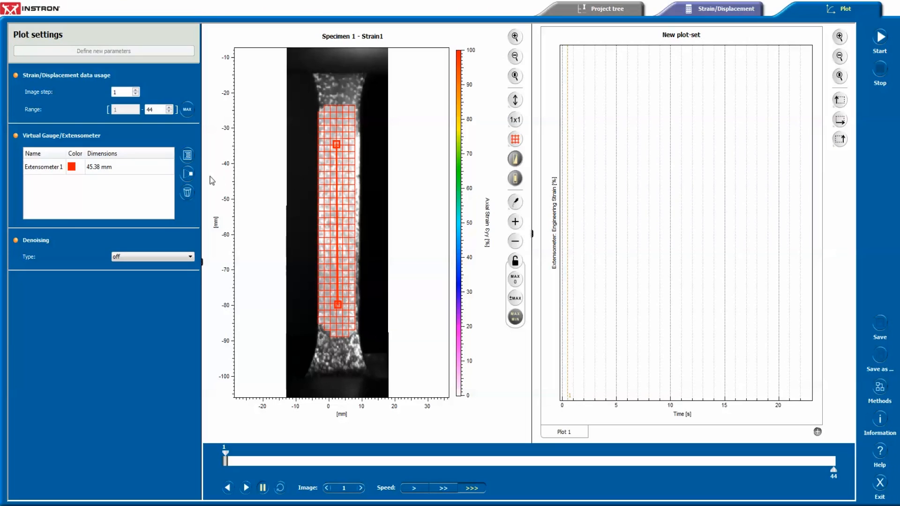
click(187, 155)
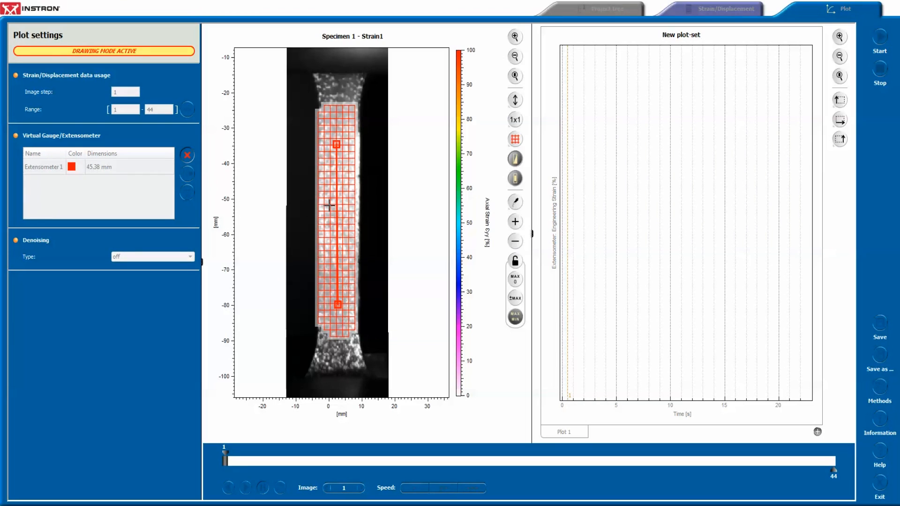
click(335, 215)
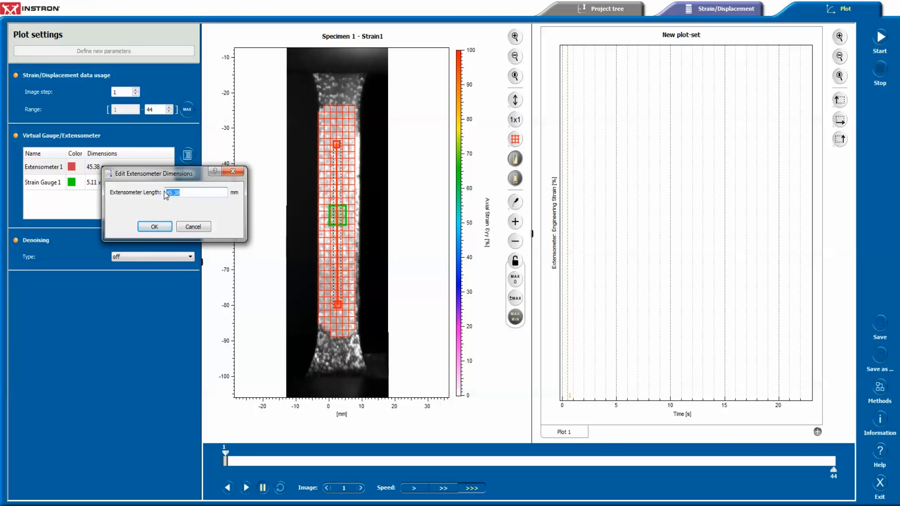
- Set the extensometer length to 50 mm and the strain gauge size to 5 × 5 mm
click(155, 226)
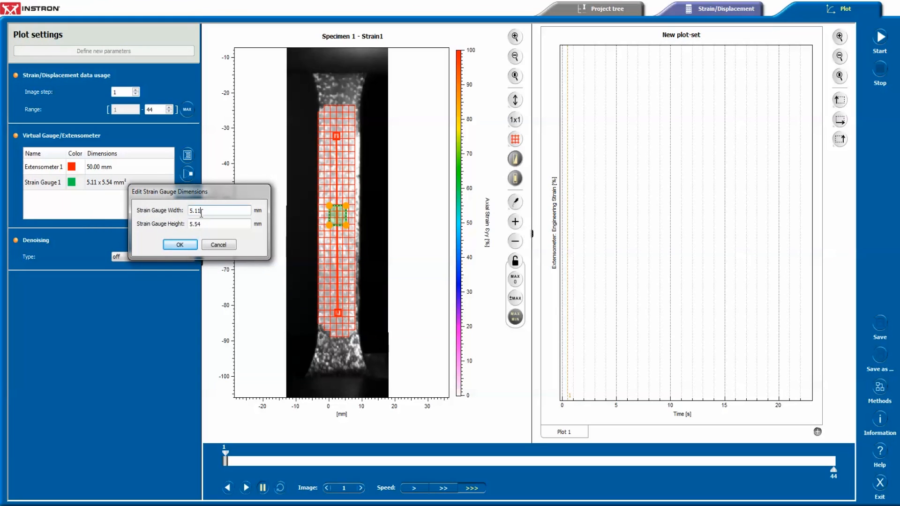
text(5)
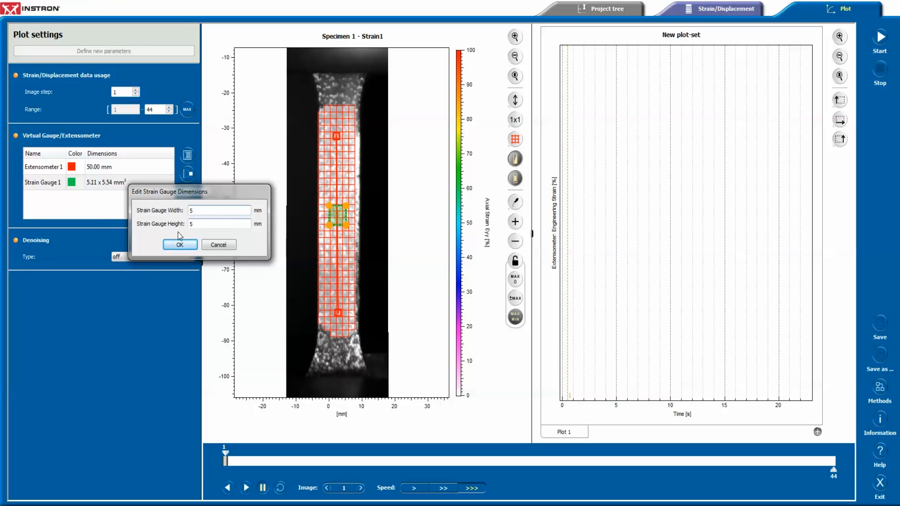
click(180, 245)
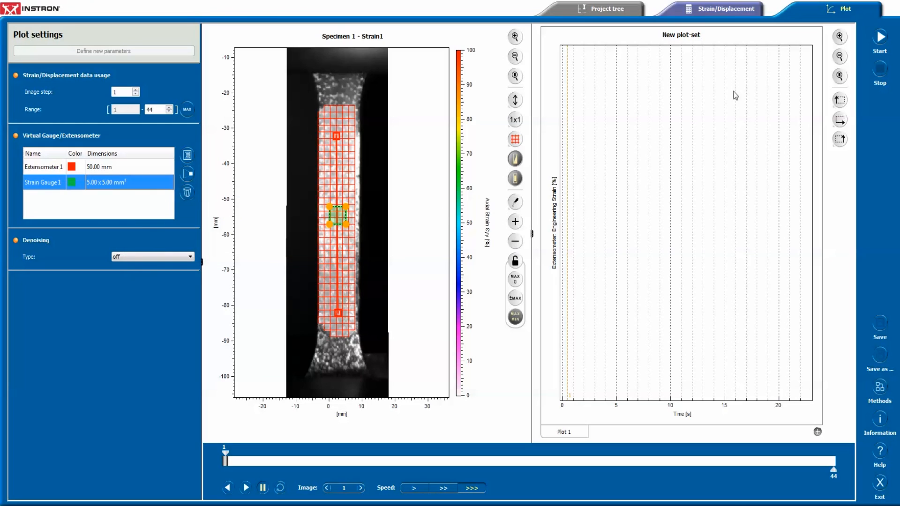
- Plot tensile stress versus extensometer true strain and save the plot as Plot1
click(879, 41)
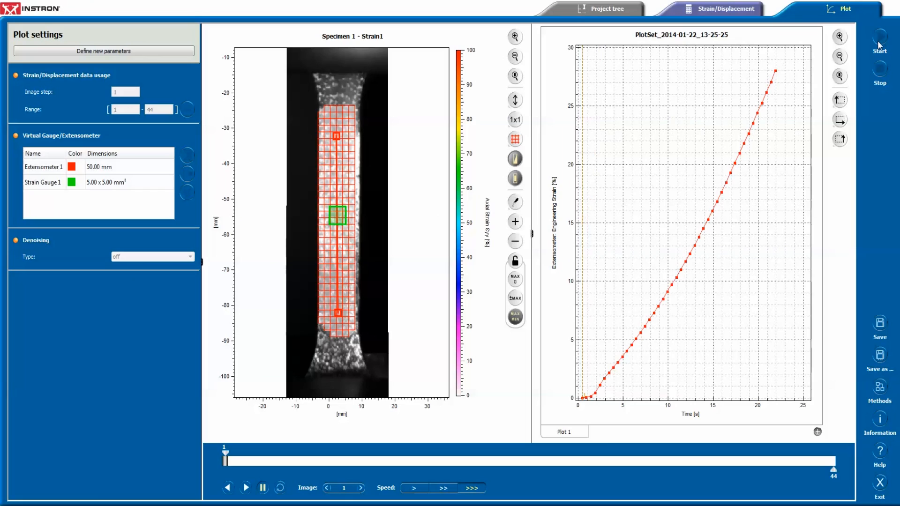
click(838, 99)
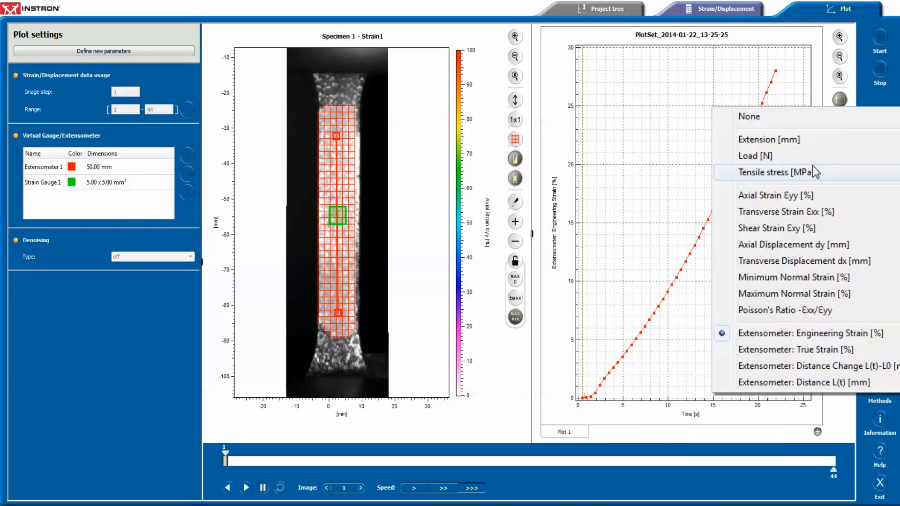
click(778, 172)
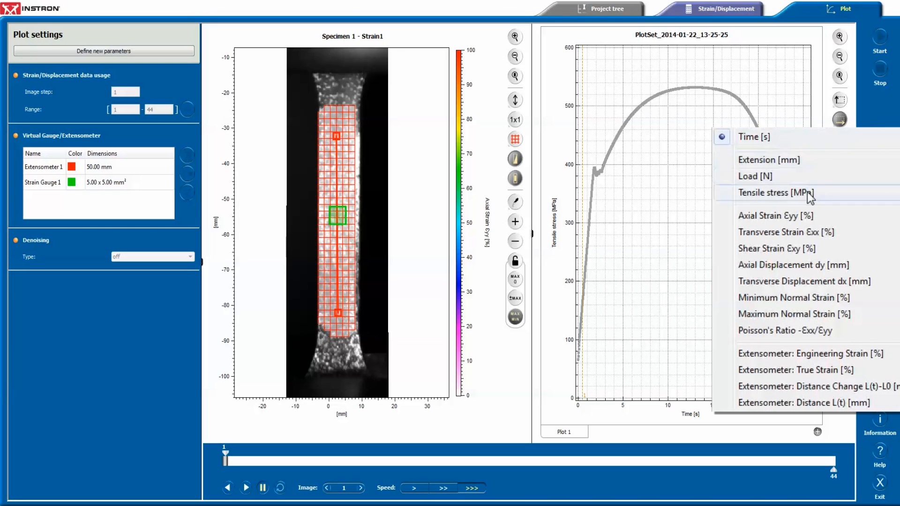
click(775, 215)
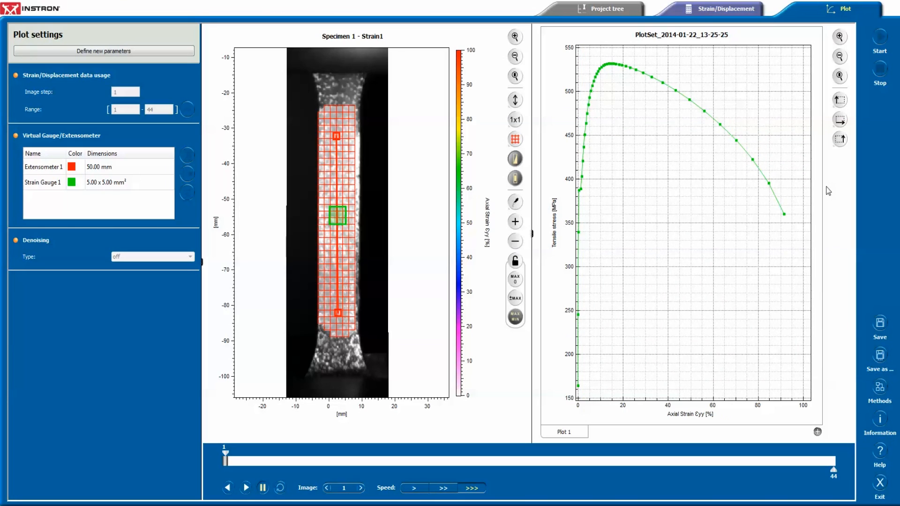
click(818, 431)
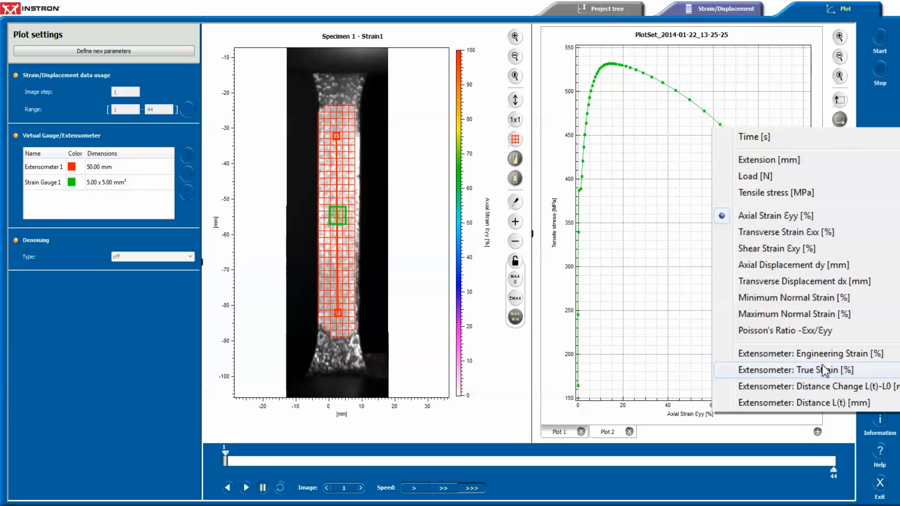
click(789, 369)
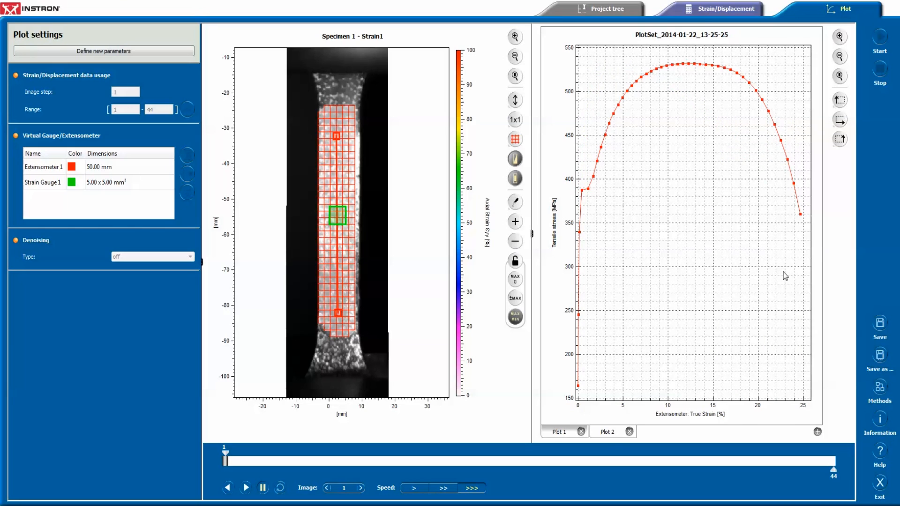
mouse_move(848, 265)
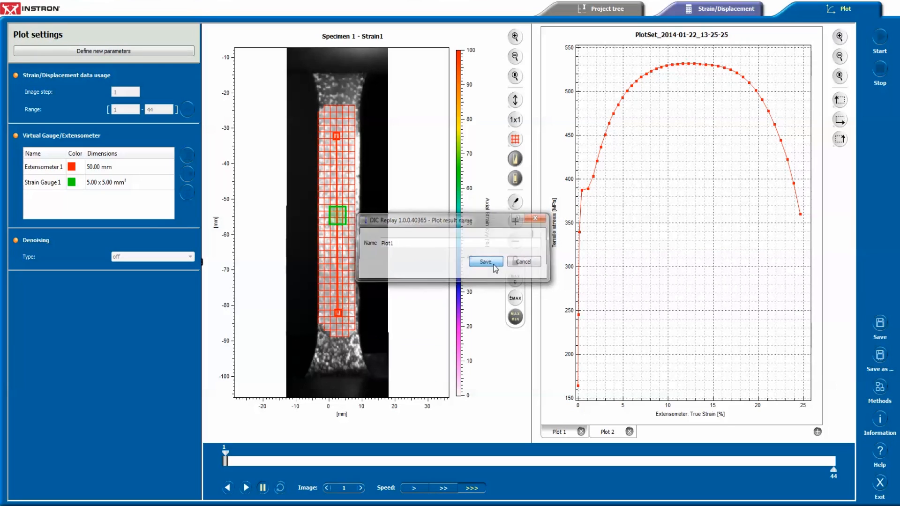
click(483, 261)
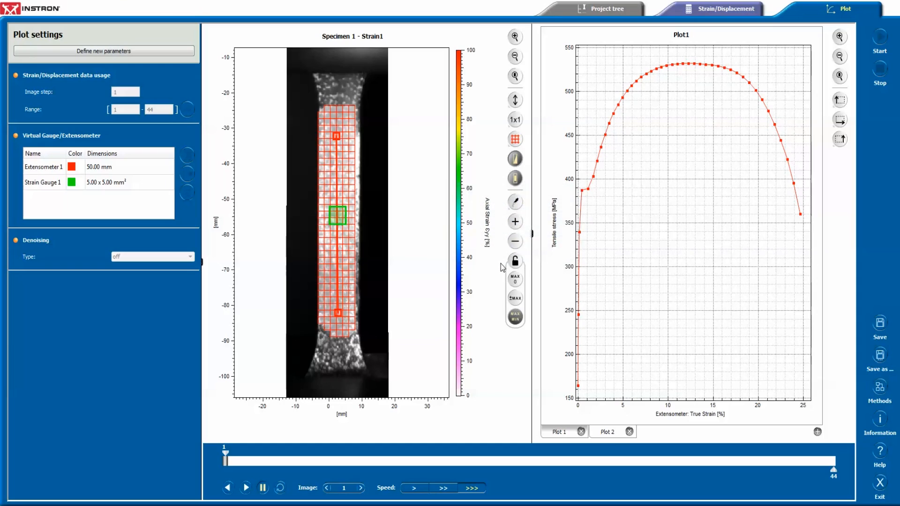